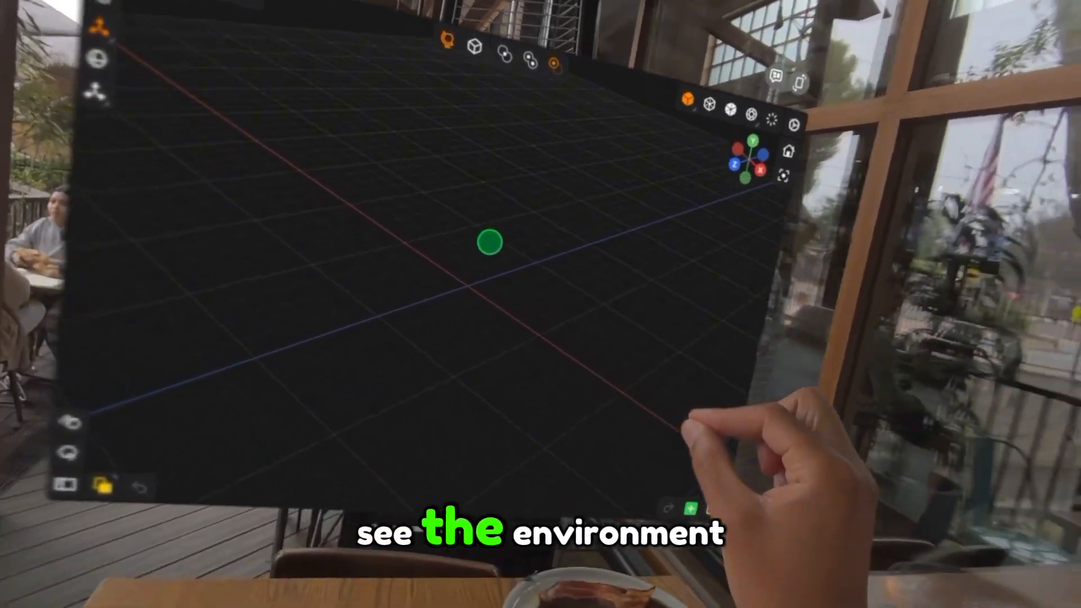
- Add an icosphere with its default options as the scene's only object
{"action": "left_click", "coordinate": [835, 483]}
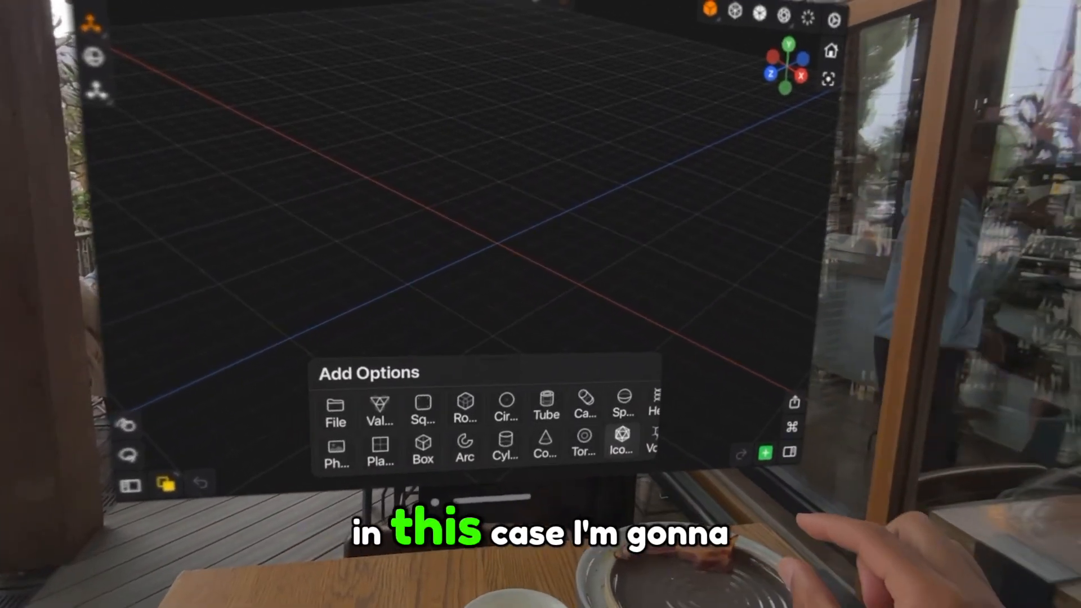
{"action": "left_click", "coordinate": [620, 444]}
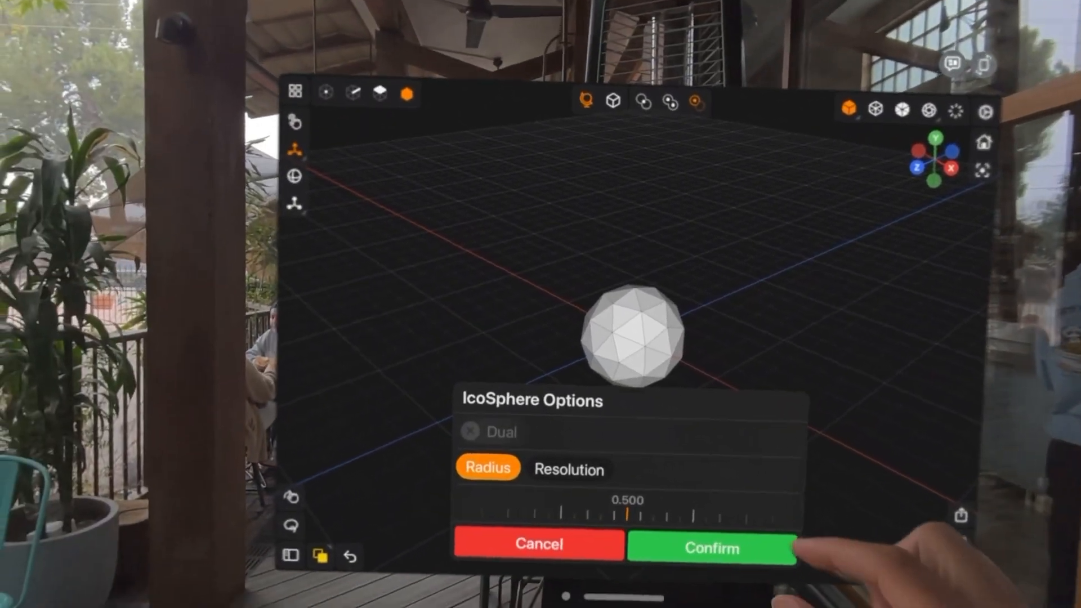
{"action": "left_click", "coordinate": [469, 431]}
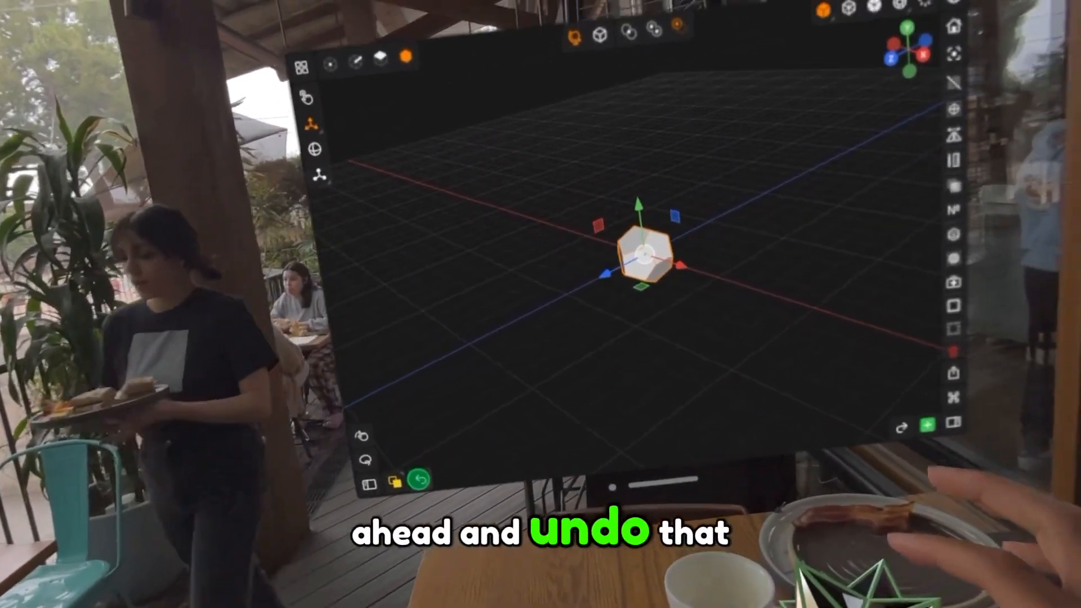
{"action": "left_click", "coordinate": [420, 480]}
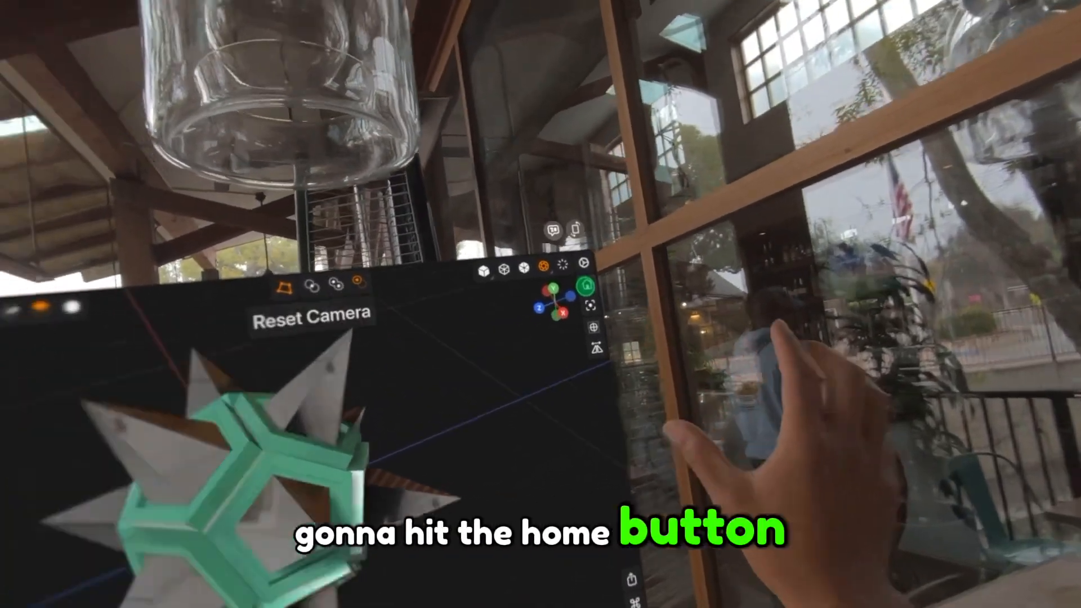
- Reset the camera to the default view of the spiky model
{"action": "left_click", "coordinate": [585, 285]}
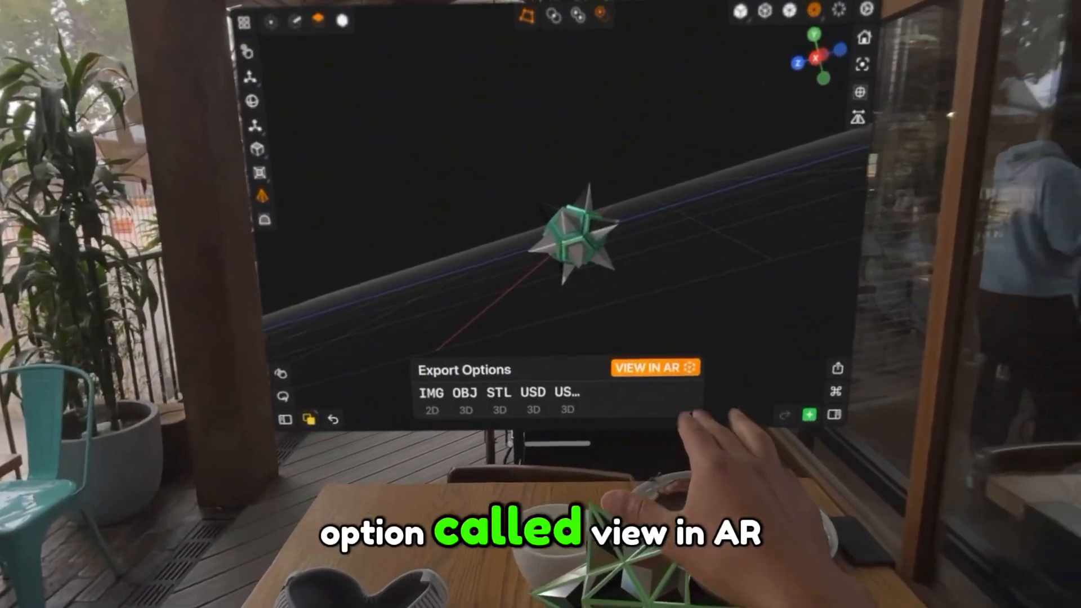
- Preview the spiky model in AR and place it life-size above the café table
{"action": "left_click", "coordinate": [653, 367]}
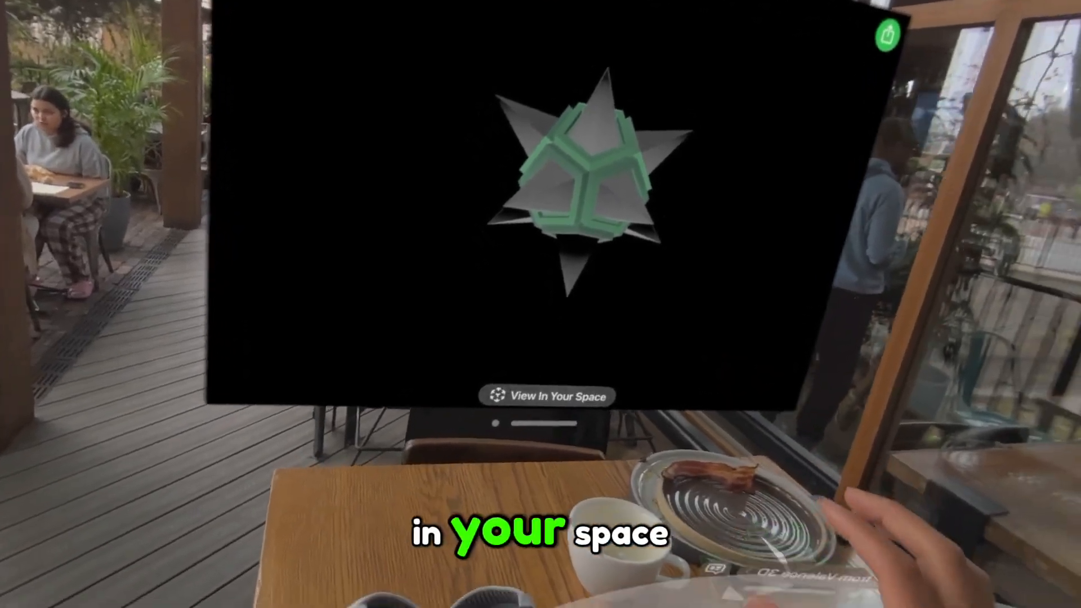
{"action": "left_click", "coordinate": [546, 395]}
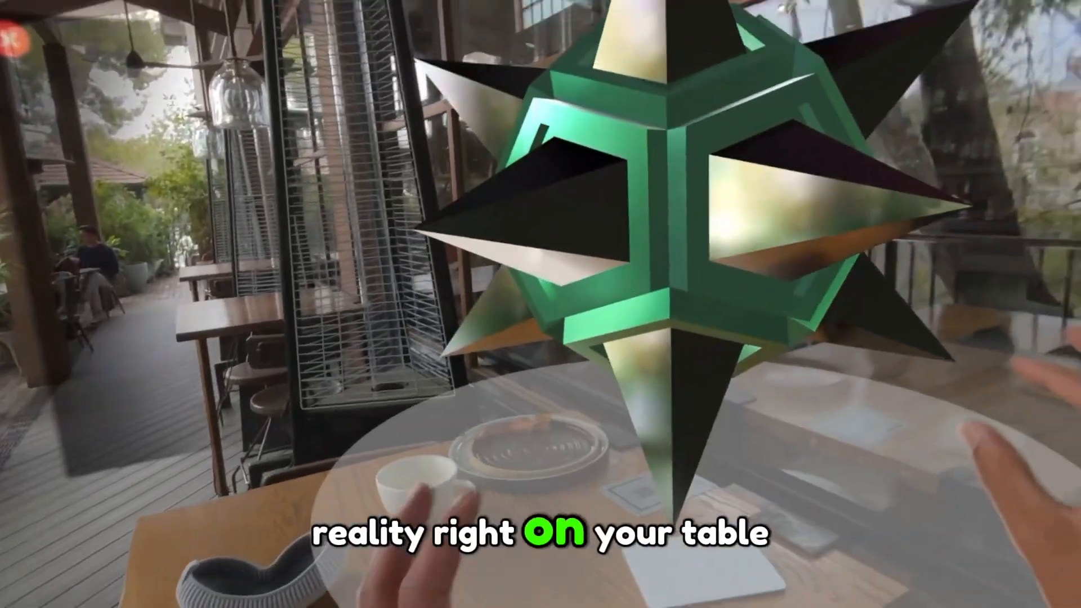